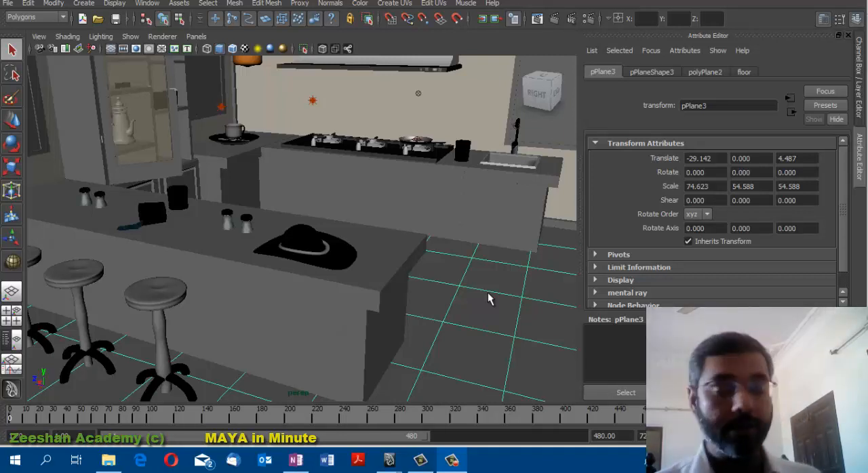
mouse_move(494, 282)
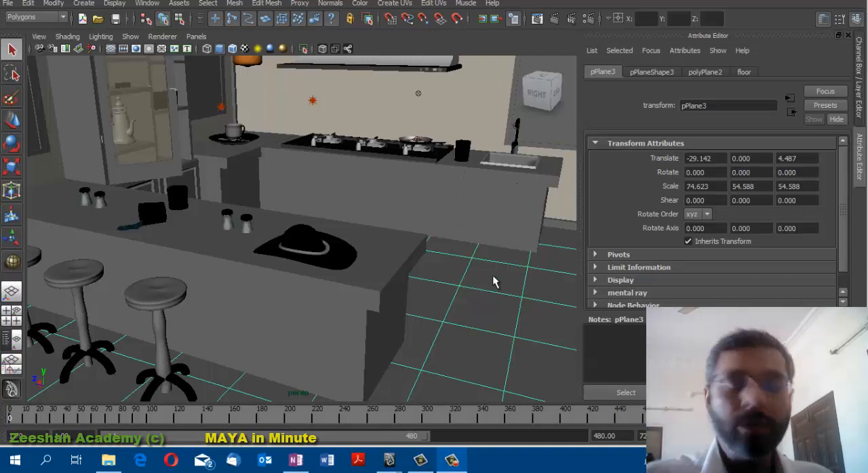
mouse_move(641, 283)
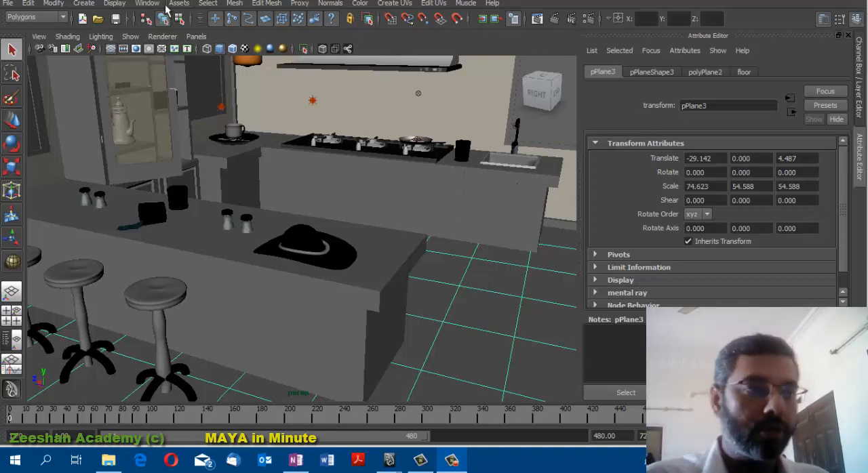
Step: Open and close the floating Outliner, switch to the Outliner/Persp layout, and select pPlane3
click(147, 3)
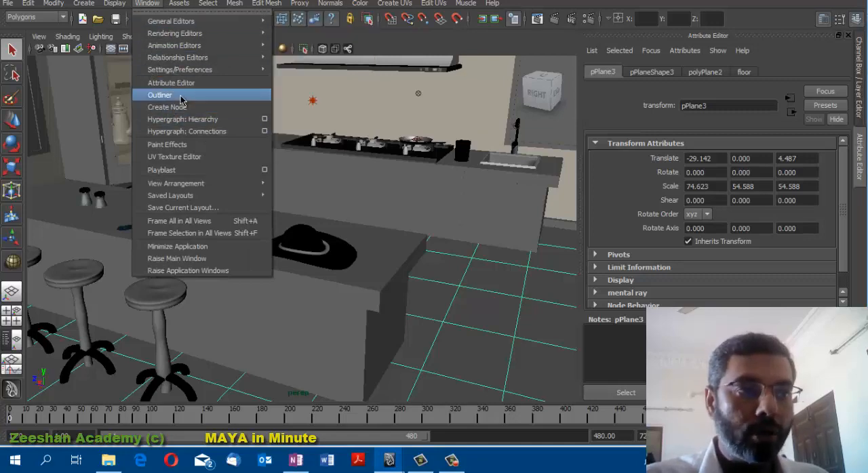
click(159, 94)
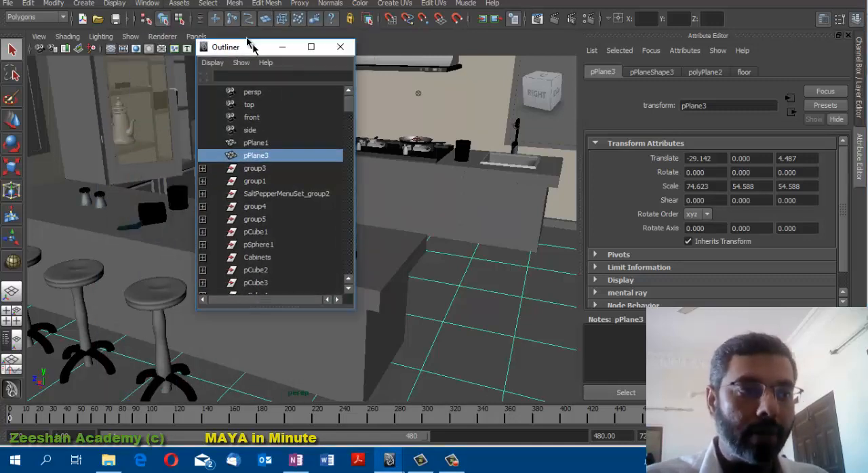
click(340, 47)
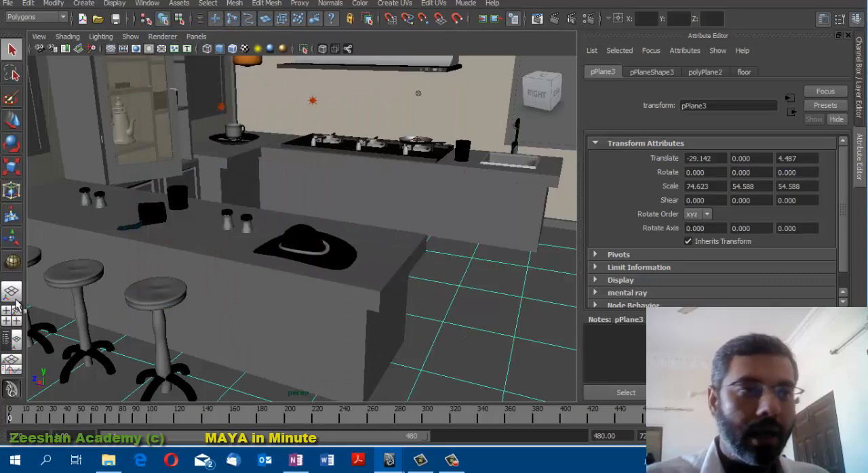
click(12, 293)
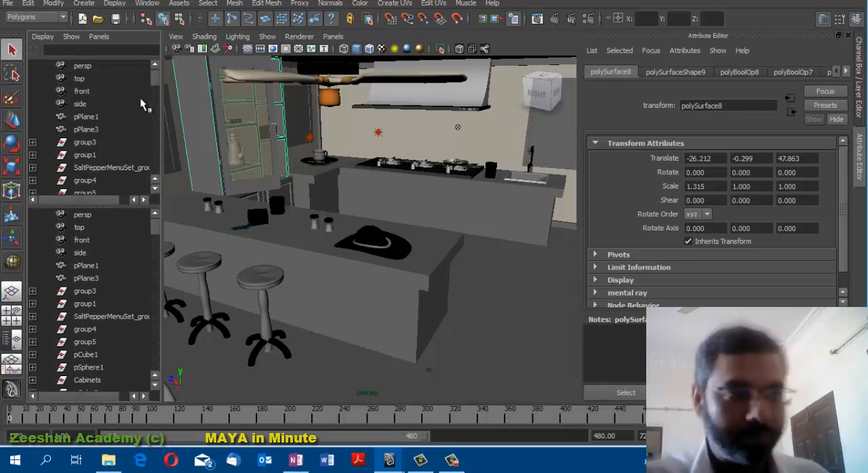
click(94, 129)
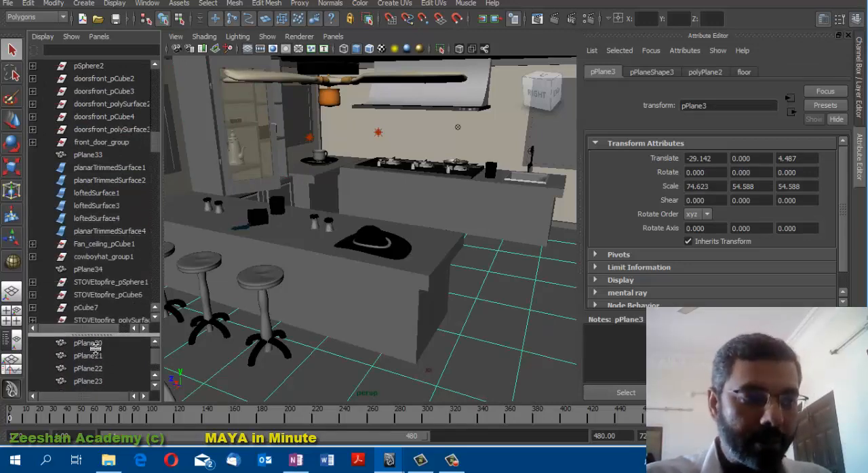
Step: Expand the Cabinets group, inspect its members including pPlane26, and finish with CabinetTop selected
scroll(down, 3)
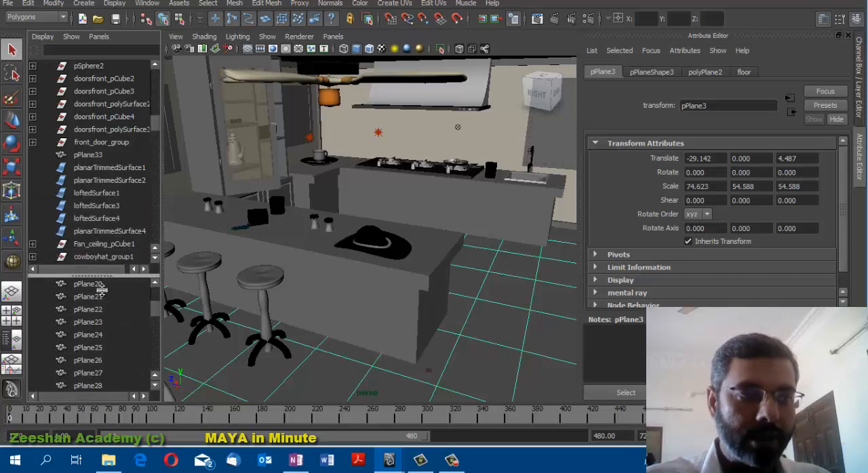
scroll(down, 3)
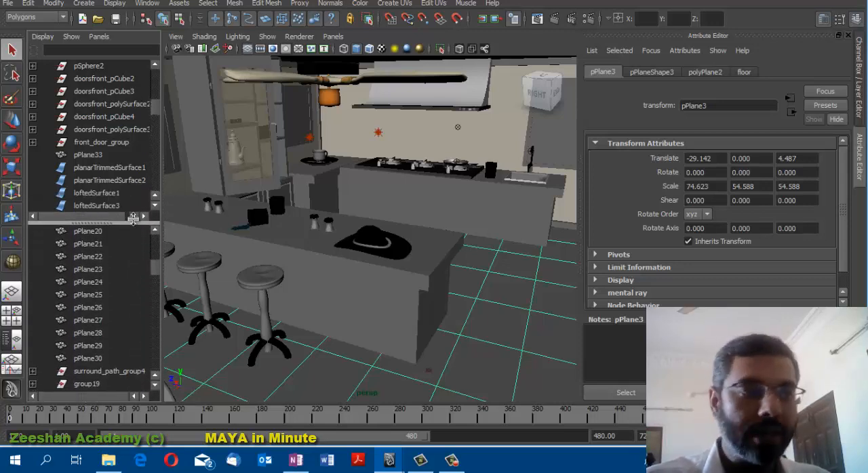
scroll(up, 3)
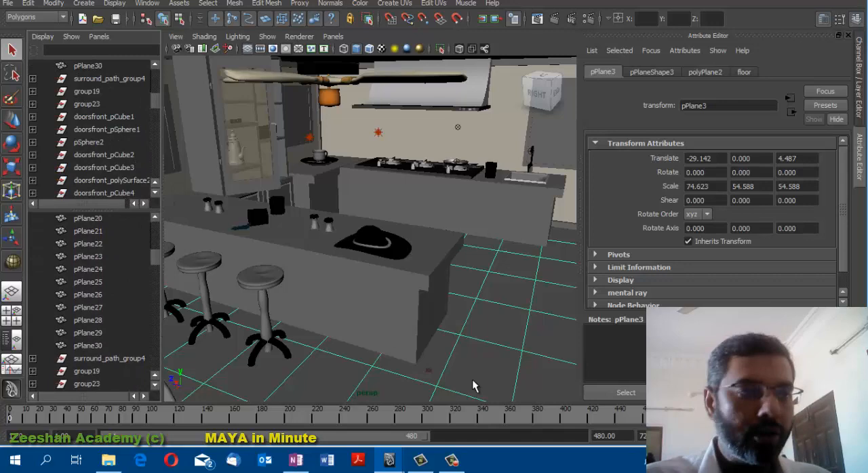
click(110, 129)
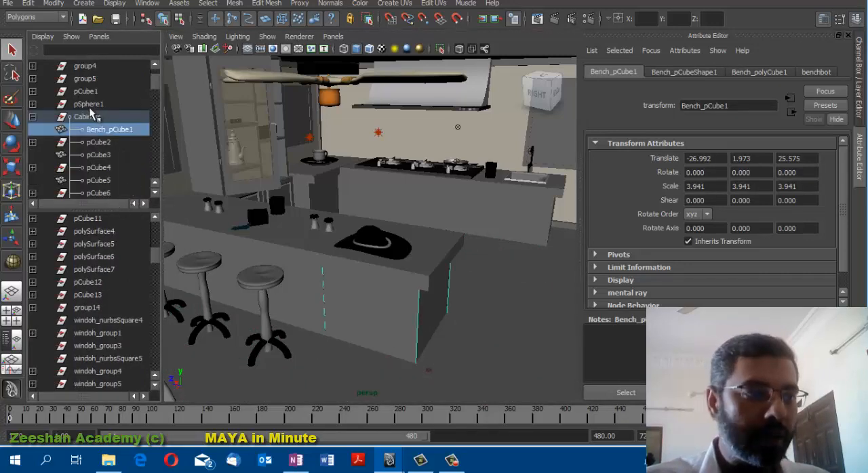
click(87, 116)
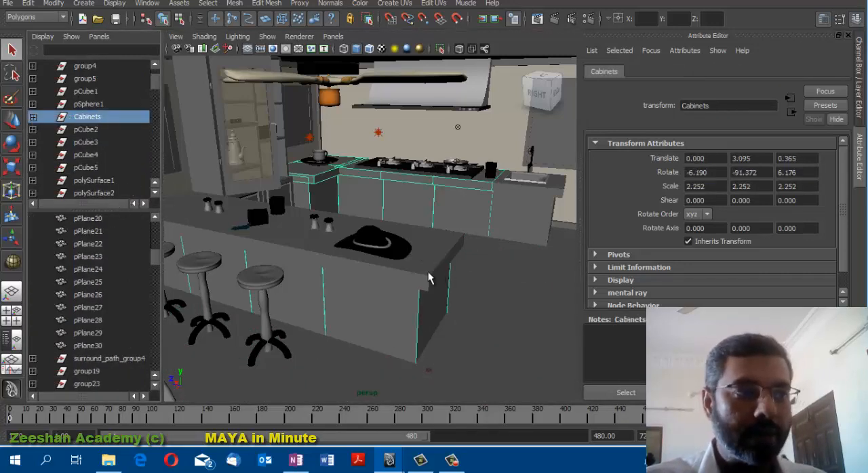
click(88, 129)
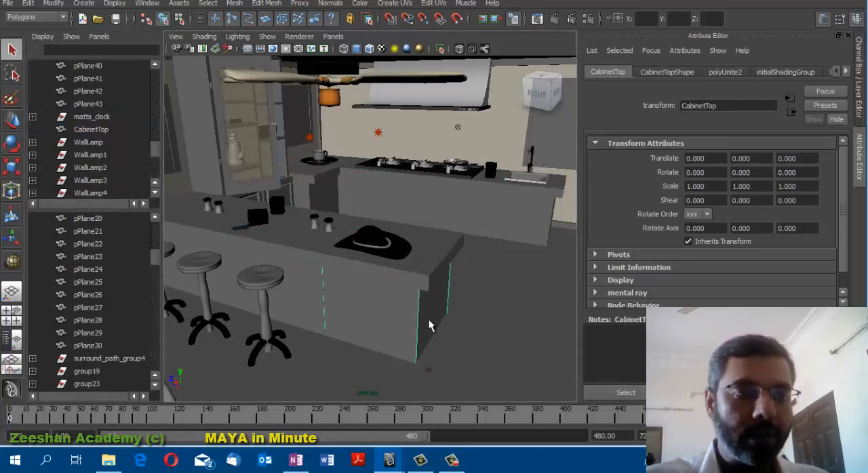
click(87, 116)
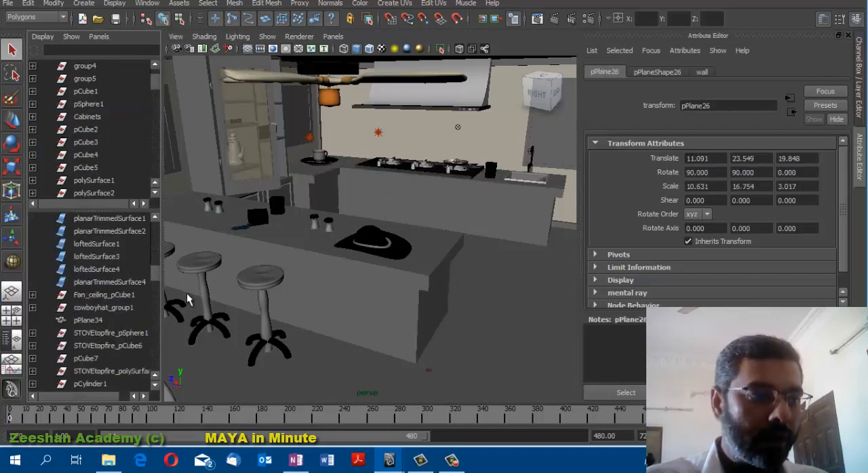
click(91, 129)
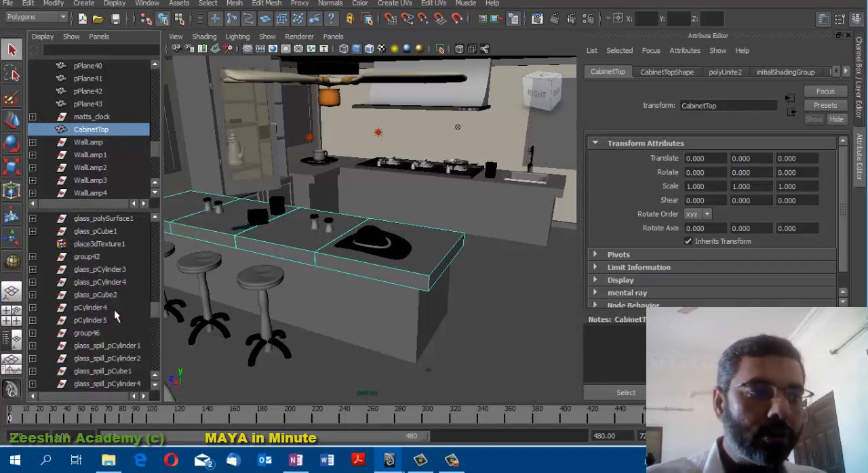
Step: Collapse Cabinets in the upper Outliner and select CabinetTop in the lower list
scroll(down, 3)
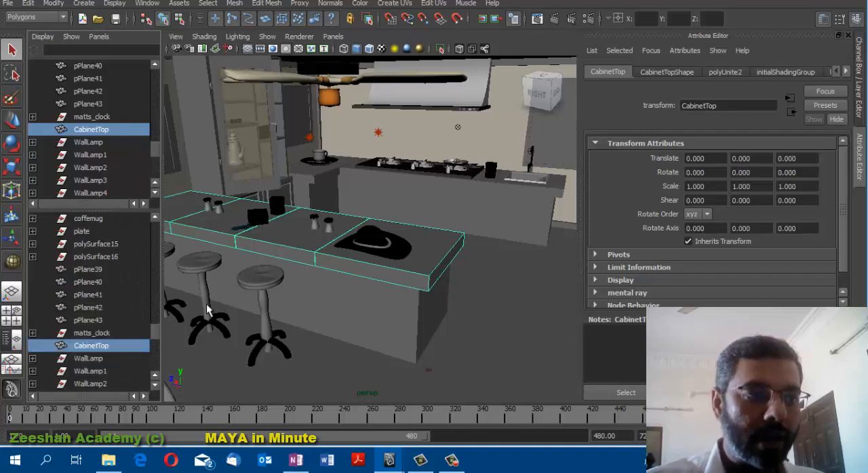
scroll(down, 3)
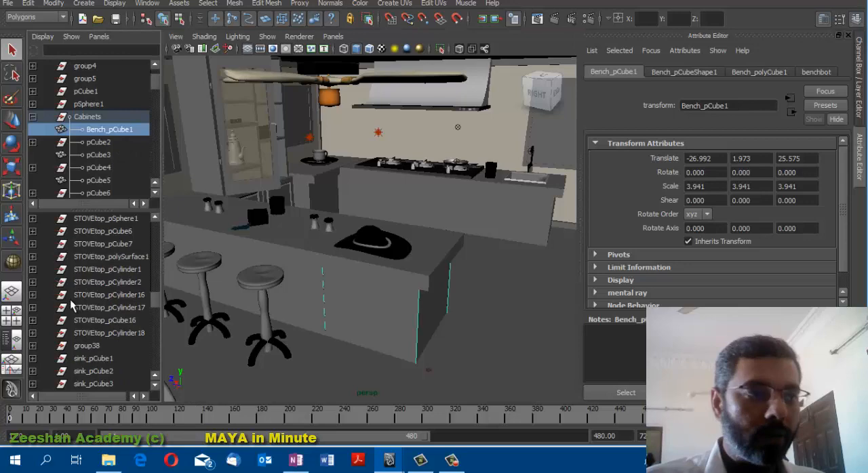
click(112, 307)
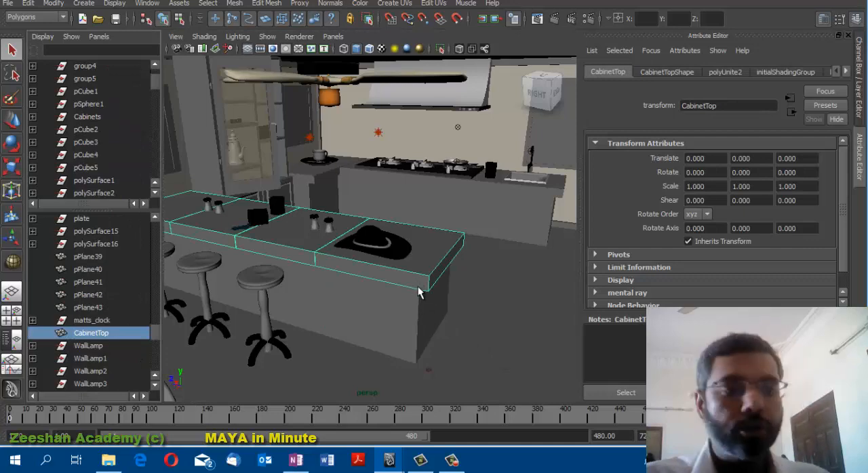
click(87, 116)
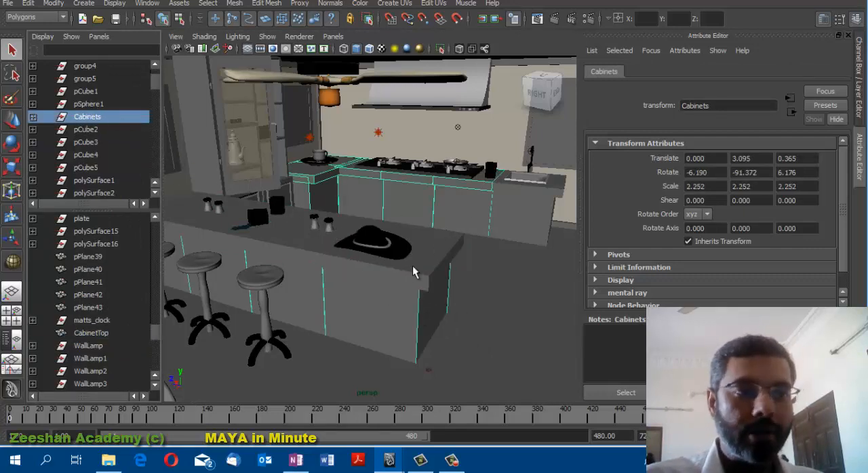
click(91, 332)
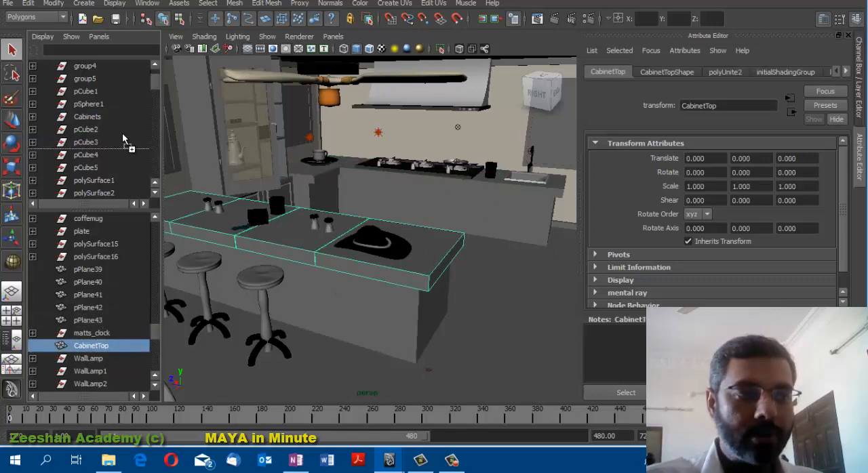
click(87, 116)
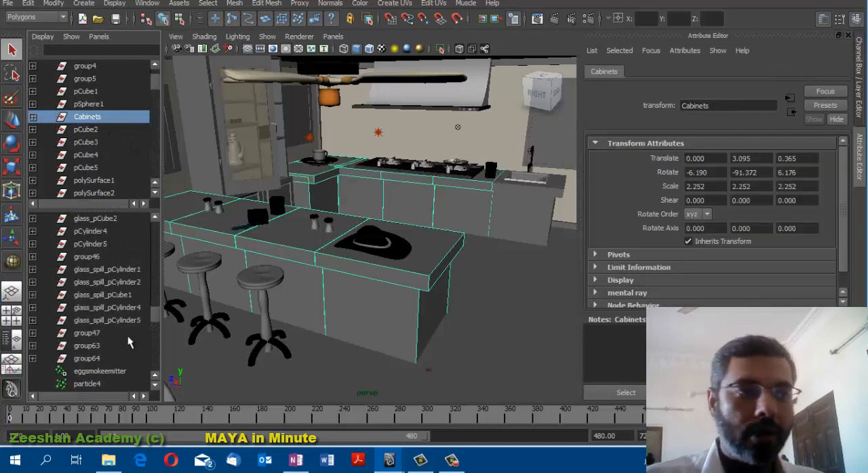
click(88, 332)
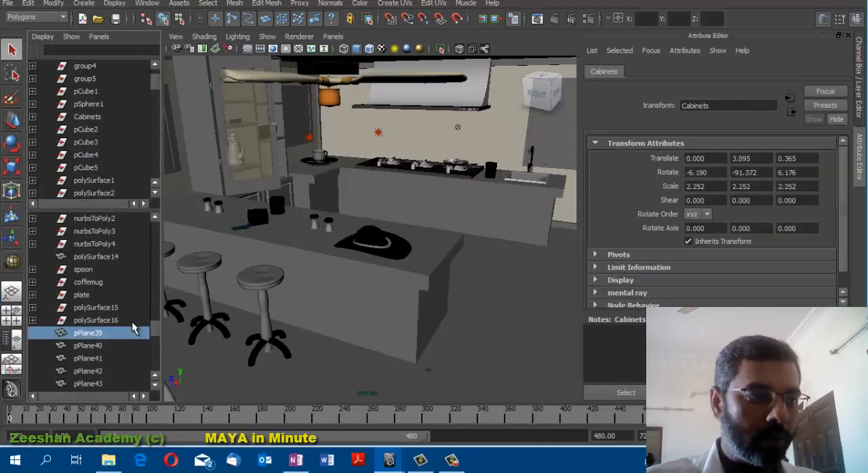
click(88, 116)
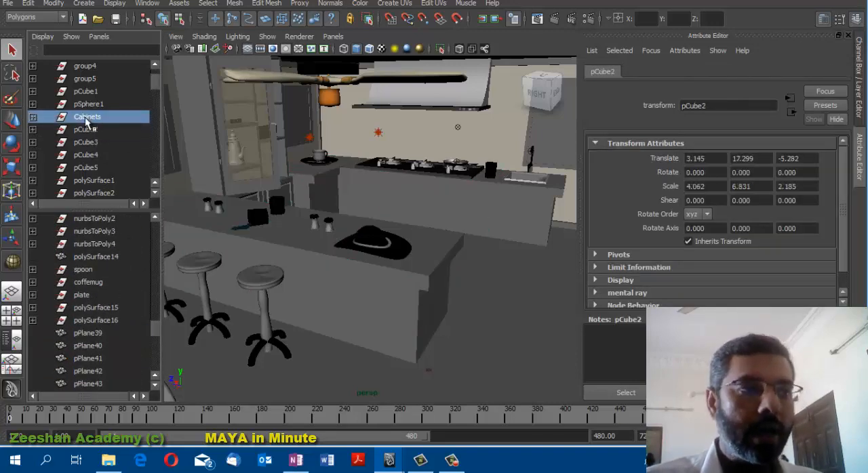
click(88, 116)
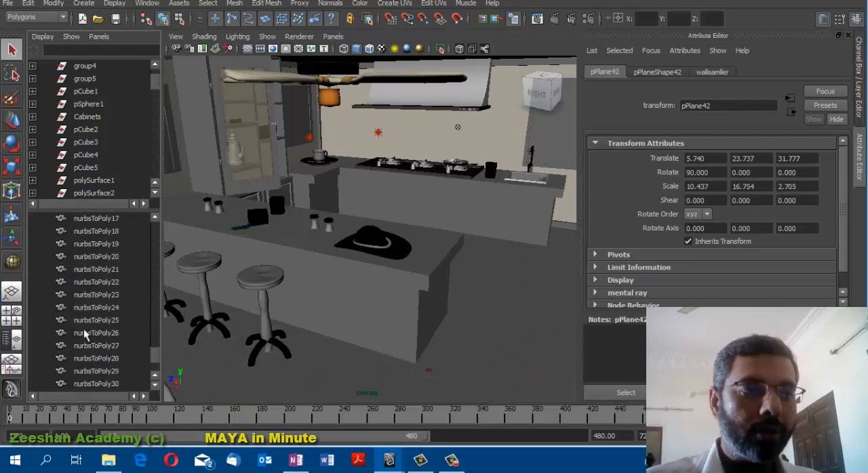
click(93, 358)
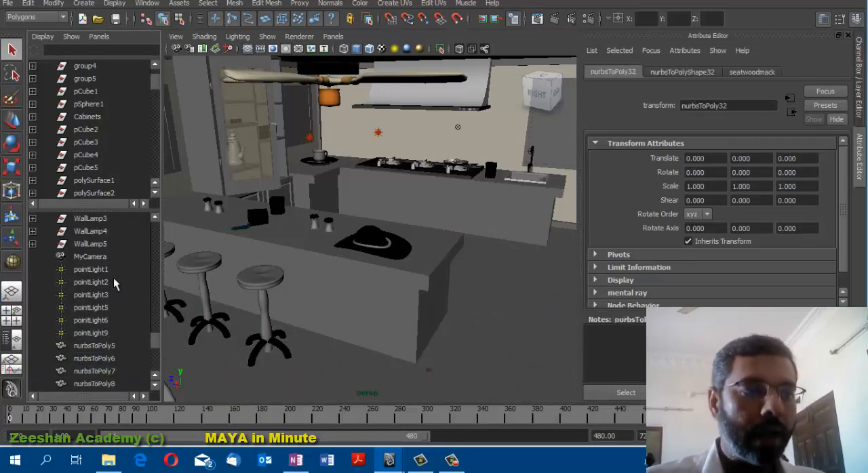
click(105, 231)
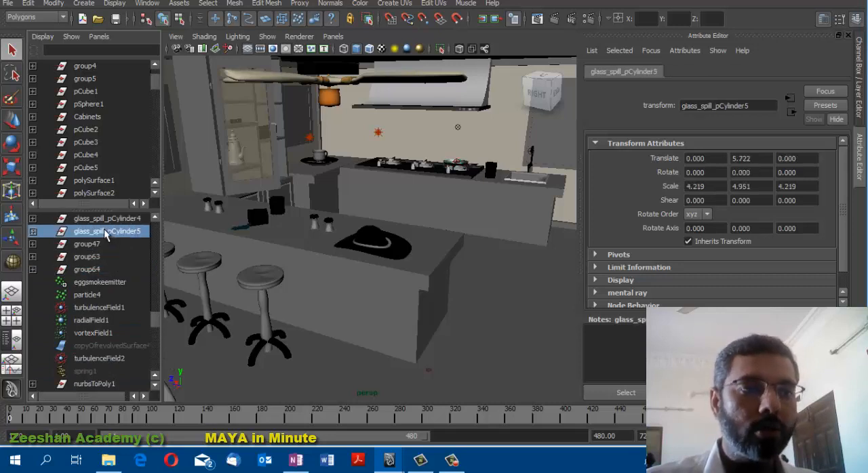
click(87, 270)
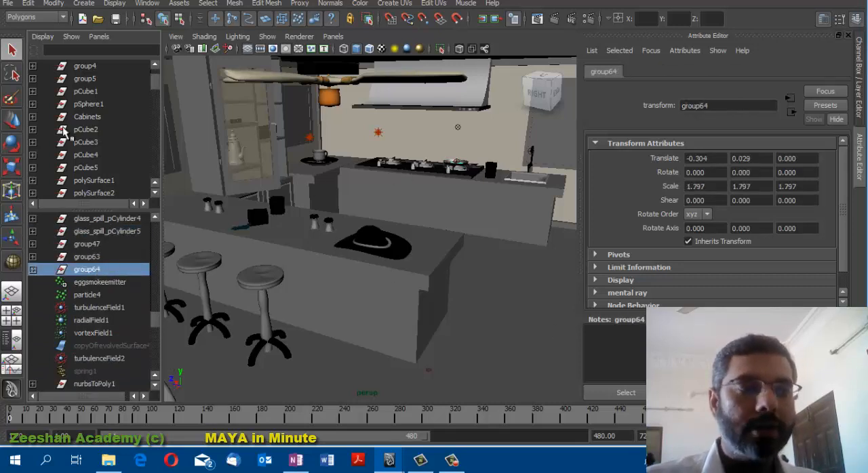
mouse_move(290, 218)
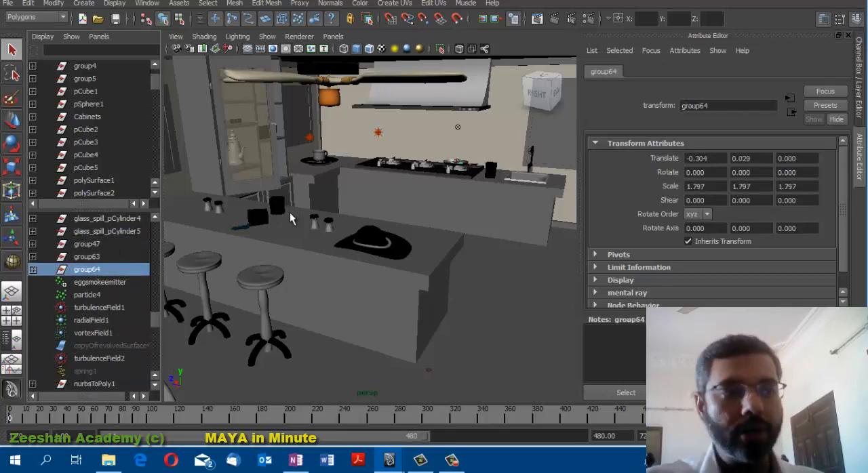